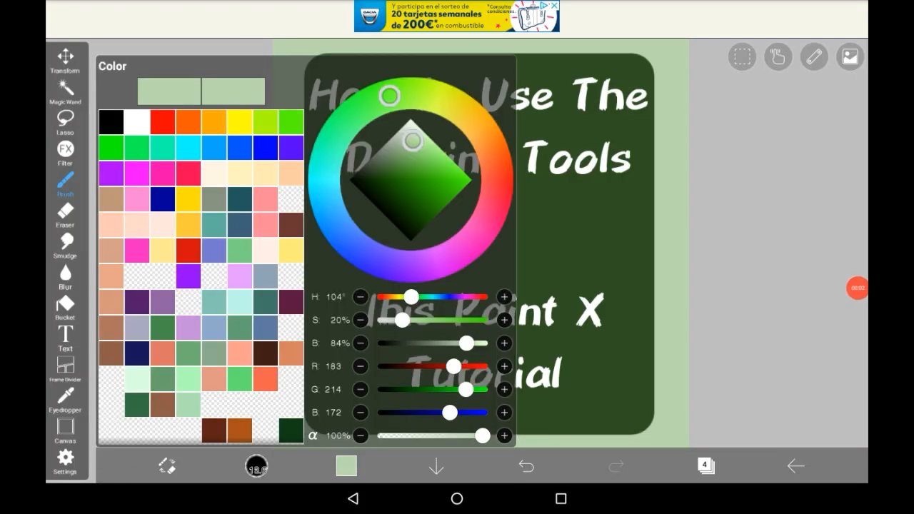
Step: Select white as the brush colour
left_click(346, 466)
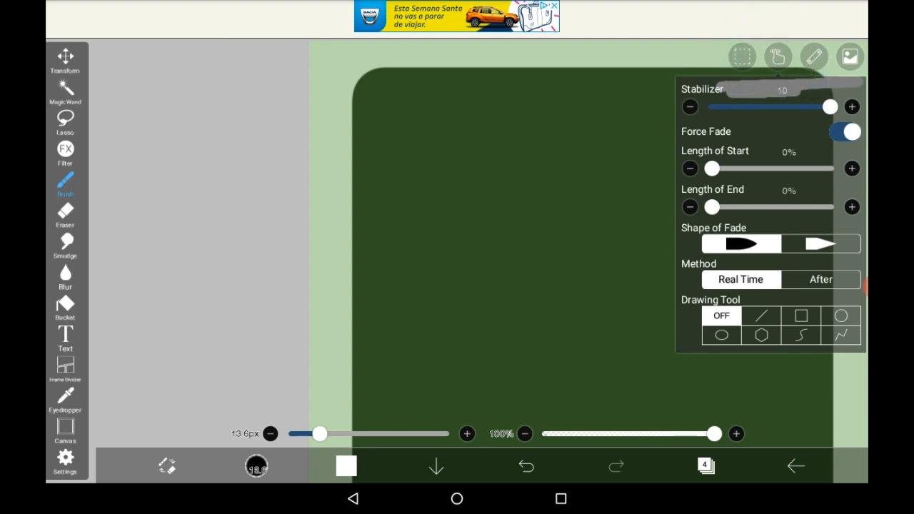
Step: Draw a smooth white looping stroke across the canvas with stabilizer at 10
left_click_drag(832, 106, 796, 106)
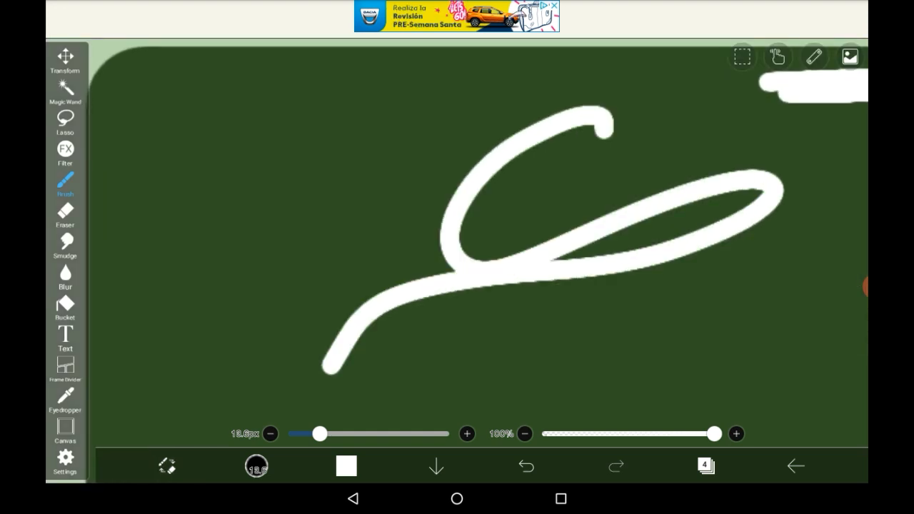
Step: Try the Force Fade shape, set the end fade length to zero, and adjust further brush settings
left_click(526, 466)
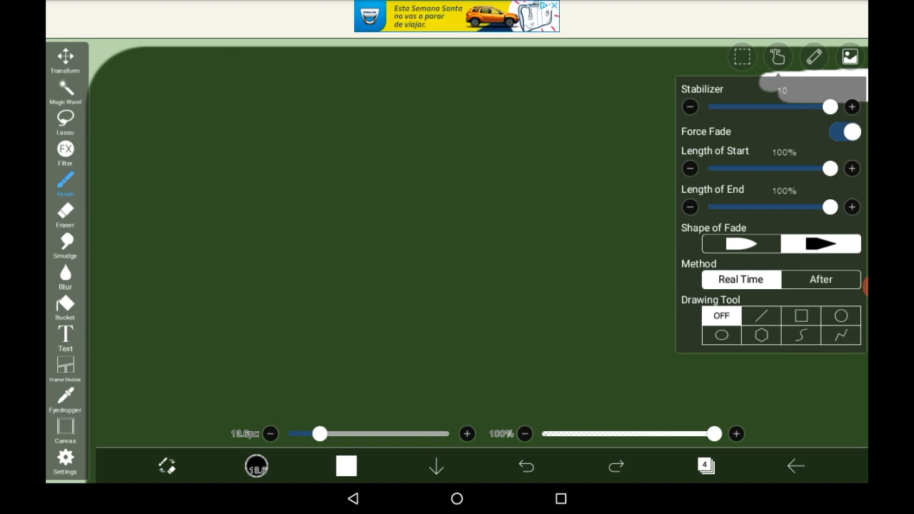
left_click(740, 244)
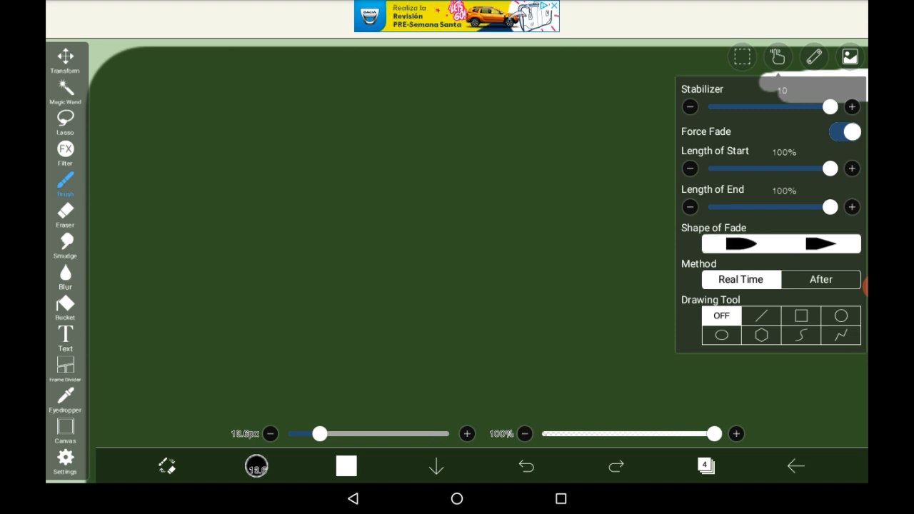
left_click(741, 242)
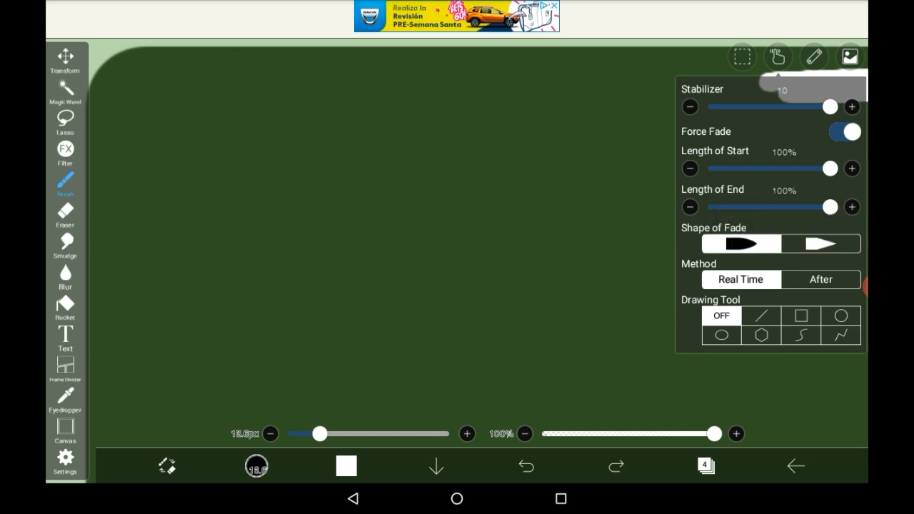
left_click_drag(829, 207, 712, 207)
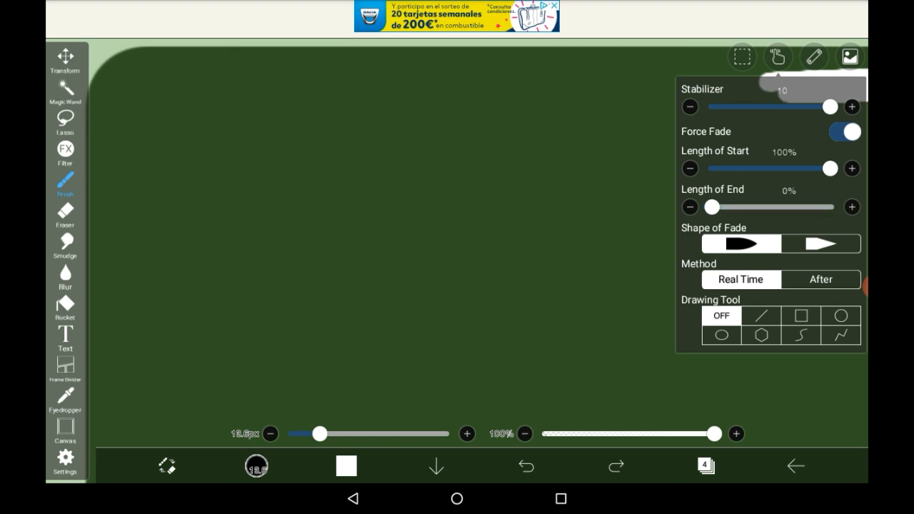
left_click(844, 132)
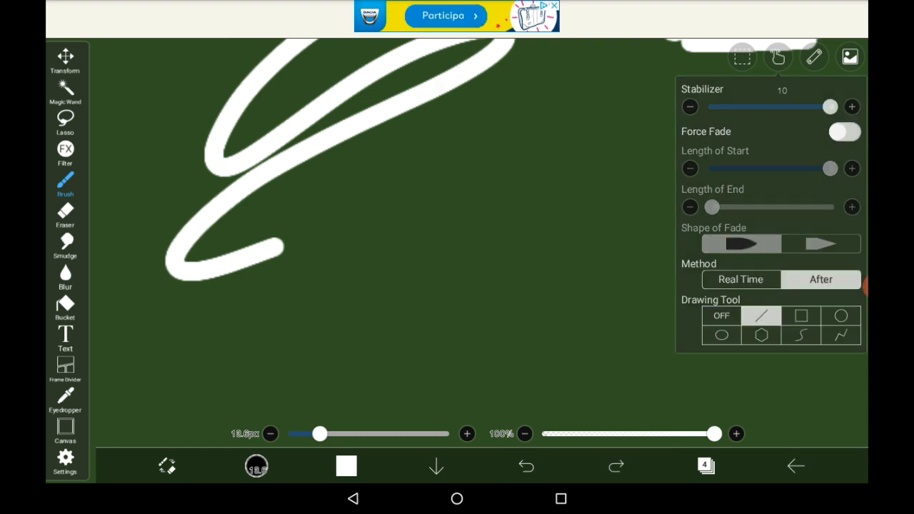
Step: Switch the brush to shape drawing using the Rectangle tool
left_click(526, 465)
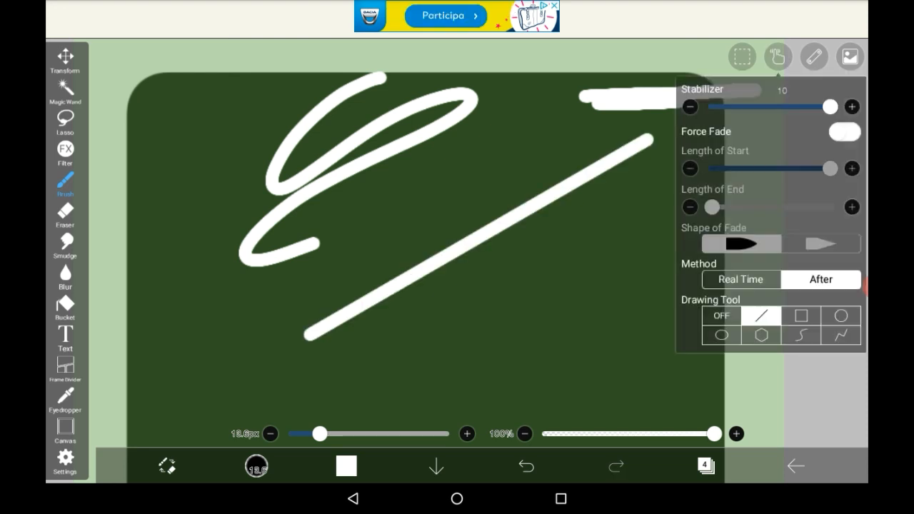
left_click(801, 316)
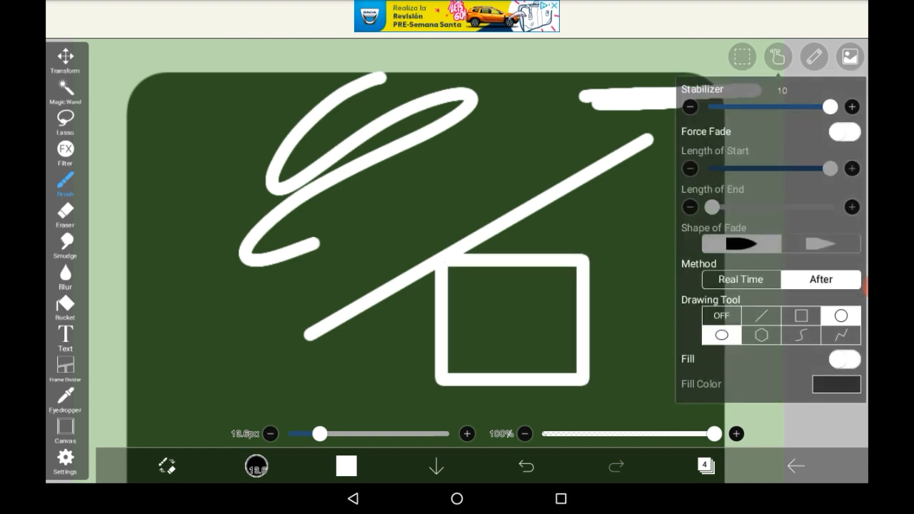
left_click(762, 335)
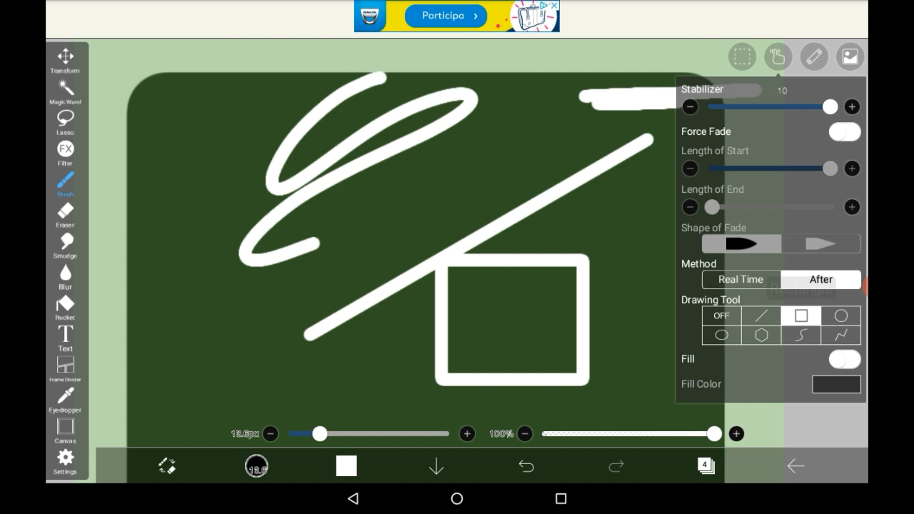
Step: Enable fill for shapes and choose black as the fill colour
left_click(845, 360)
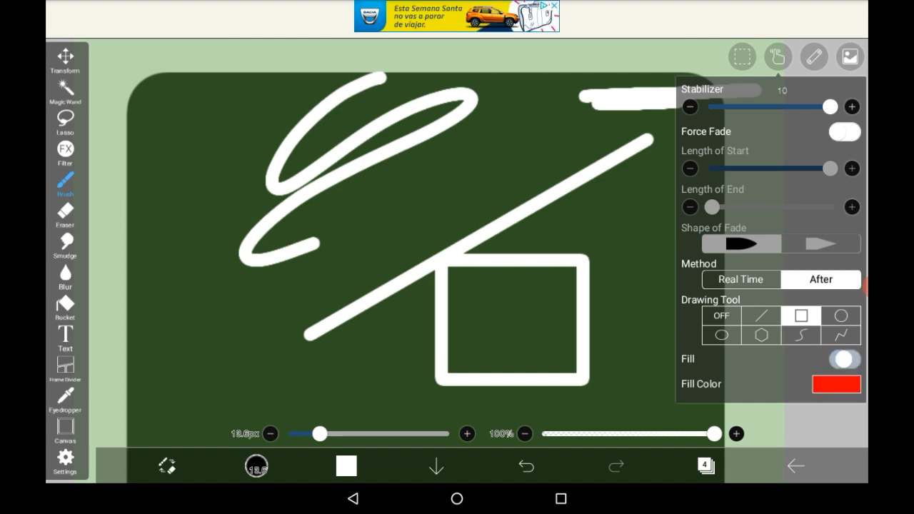
left_click(837, 383)
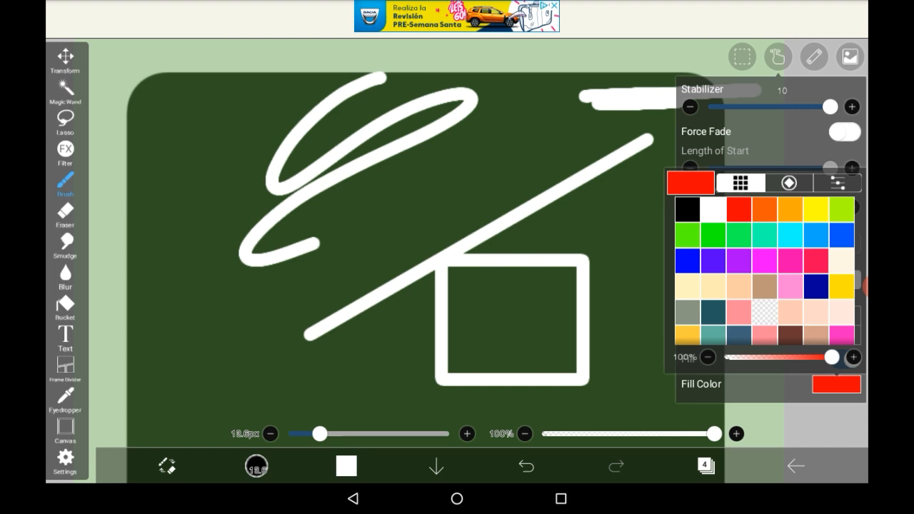
left_click(687, 207)
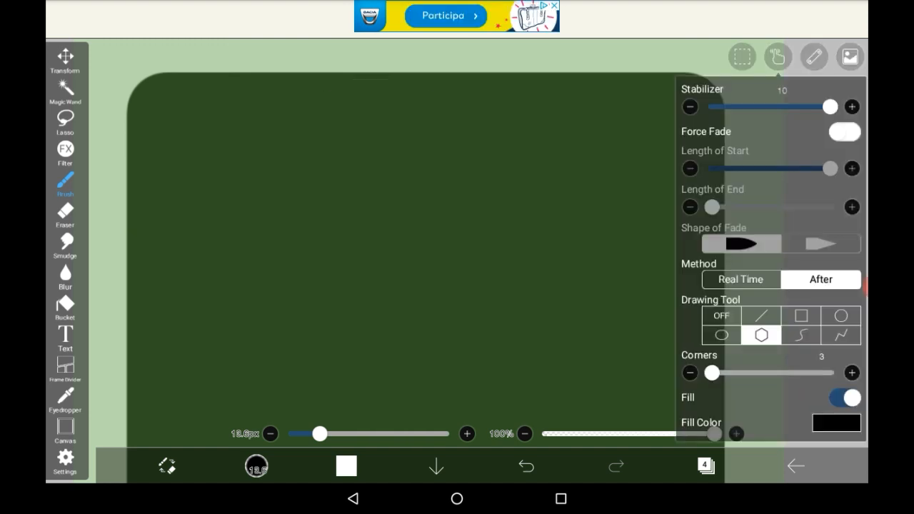
Step: Draw a three-point arched white curve with black fill beneath it
left_click_drag(713, 372, 793, 372)
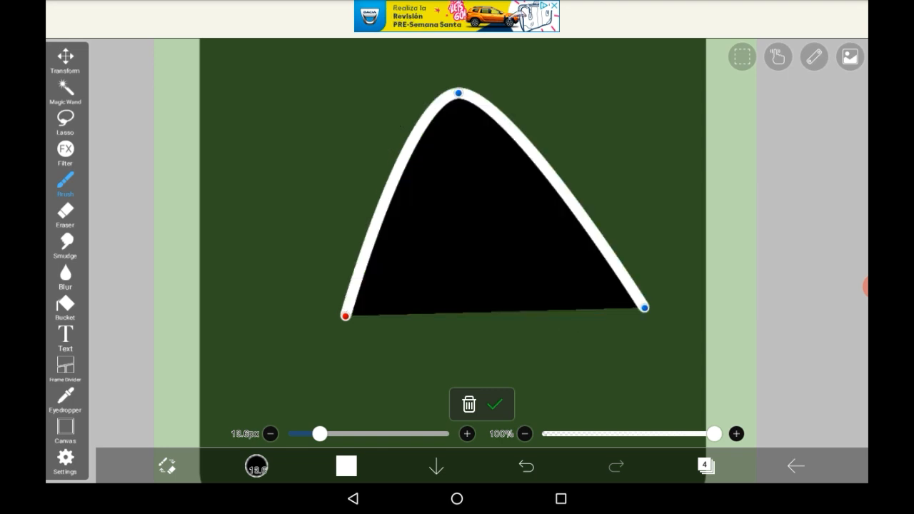
Step: Drag the curve's end points to reshape it, then draw a five-point zigzag polyline
left_click_drag(461, 93, 470, 207)
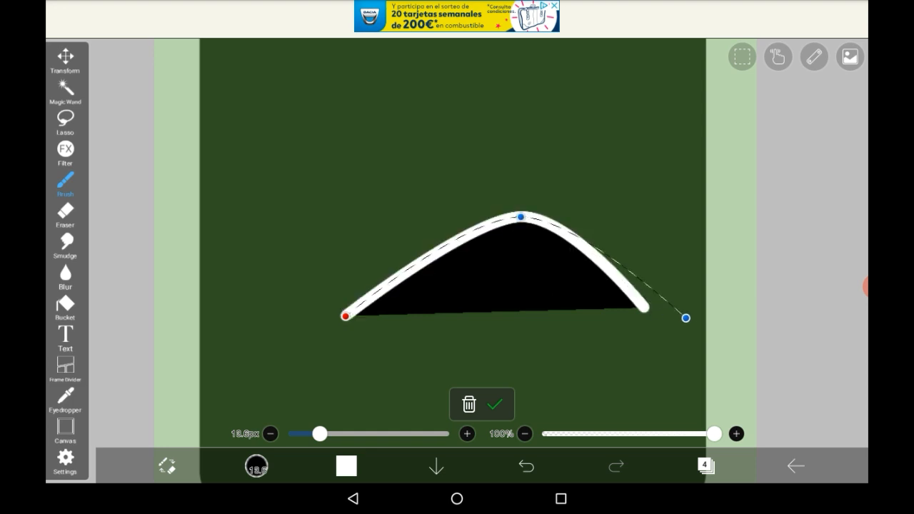
left_click_drag(685, 318, 725, 330)
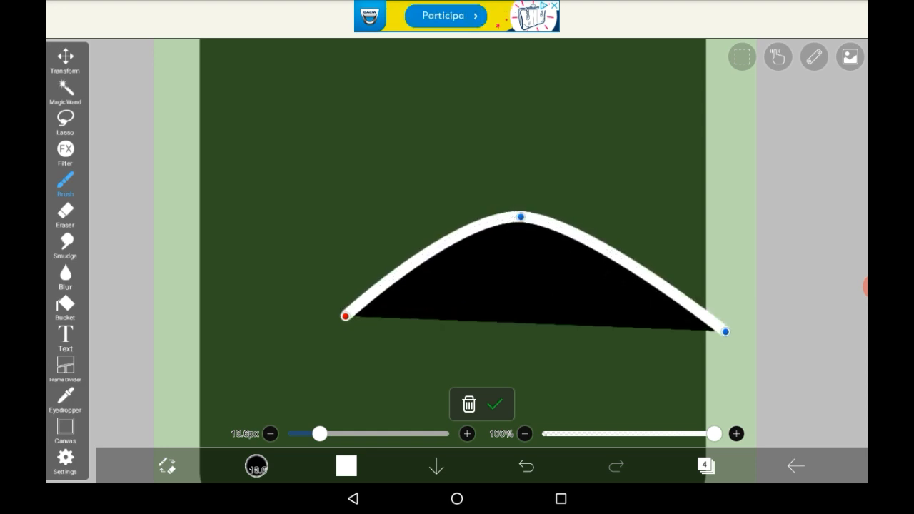
left_click_drag(521, 215, 484, 81)
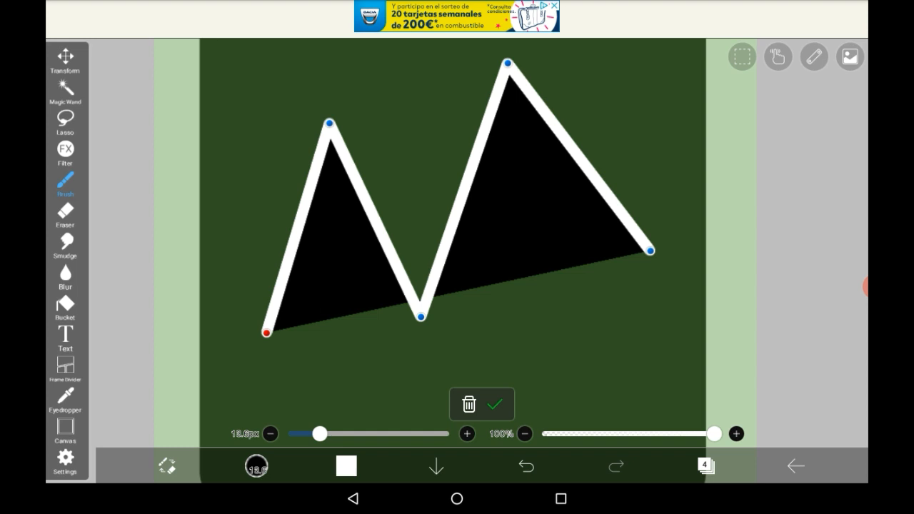
Step: Draw a two-segment polyline, discard it, and start a new polyline mid-canvas
left_click_drag(421, 315, 447, 198)
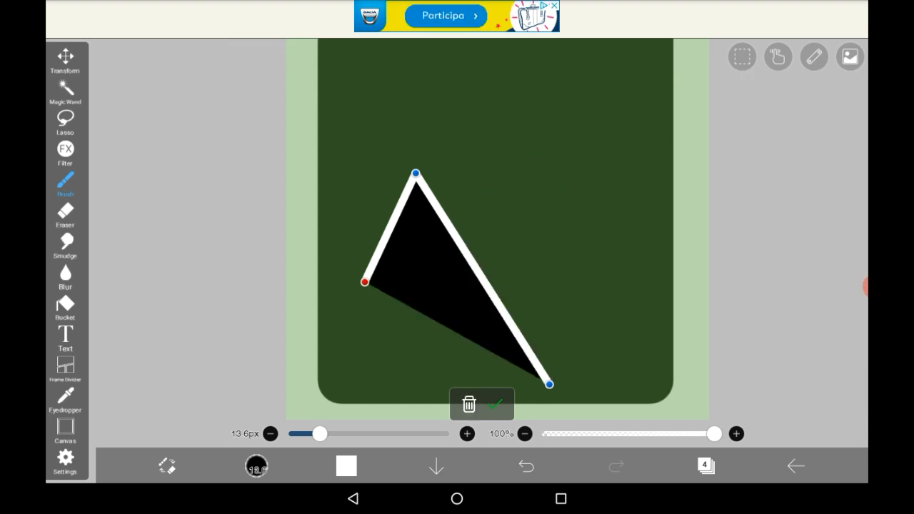
left_click(469, 403)
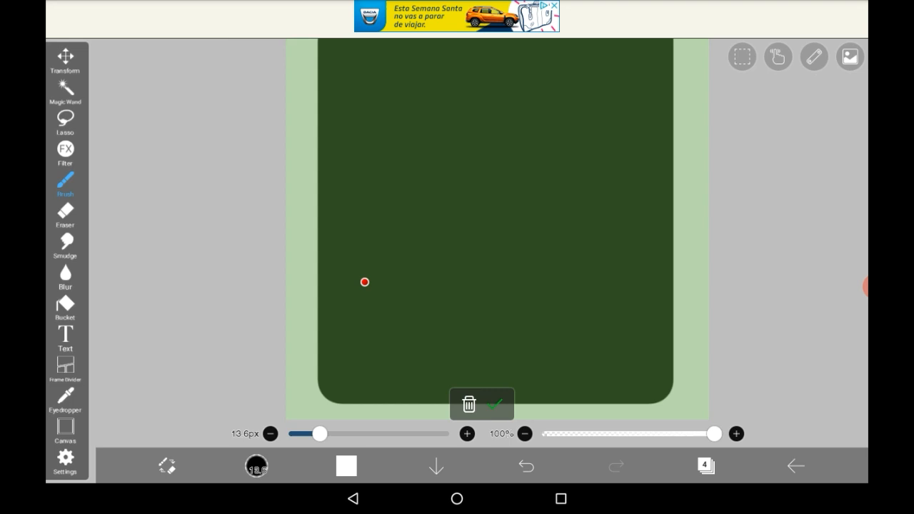
left_click(494, 404)
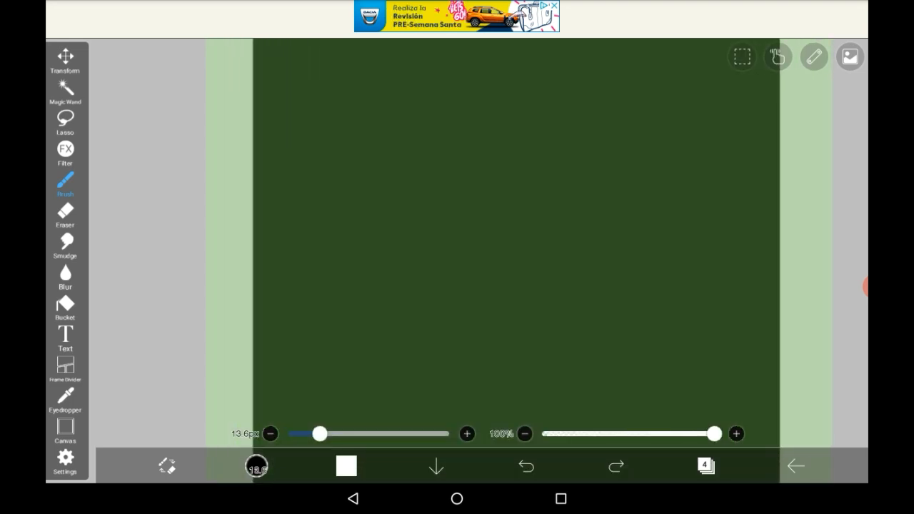
left_click_drag(526, 179, 560, 276)
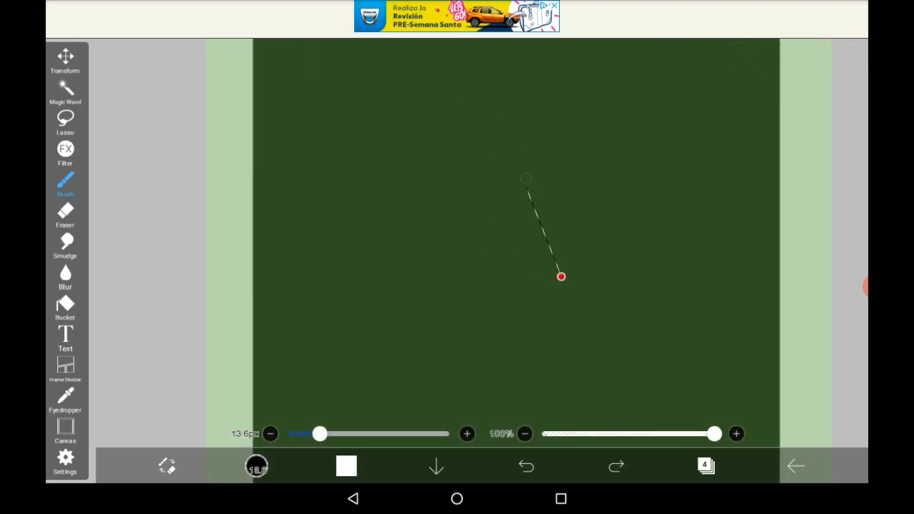